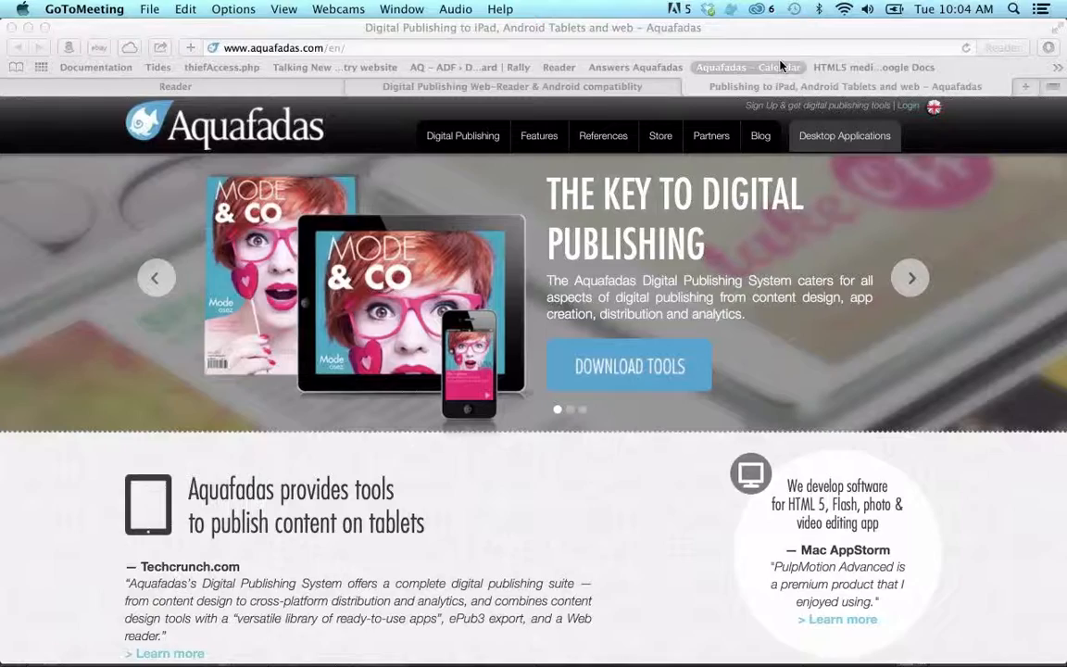
Show the Fragance magazine's cover spread in the Safari HTML5 Web Reader
{"action": "left_click", "coordinate": [175, 86]}
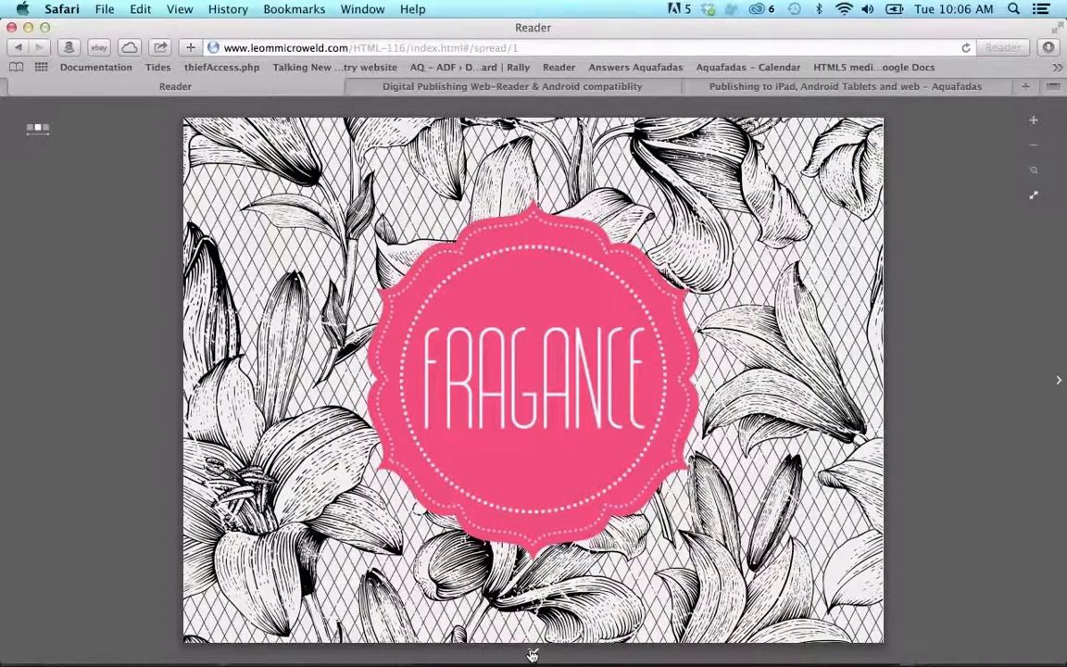
Page forward two spreads to the perfume history article and scroll through its text
{"action": "left_click", "coordinate": [1056, 378]}
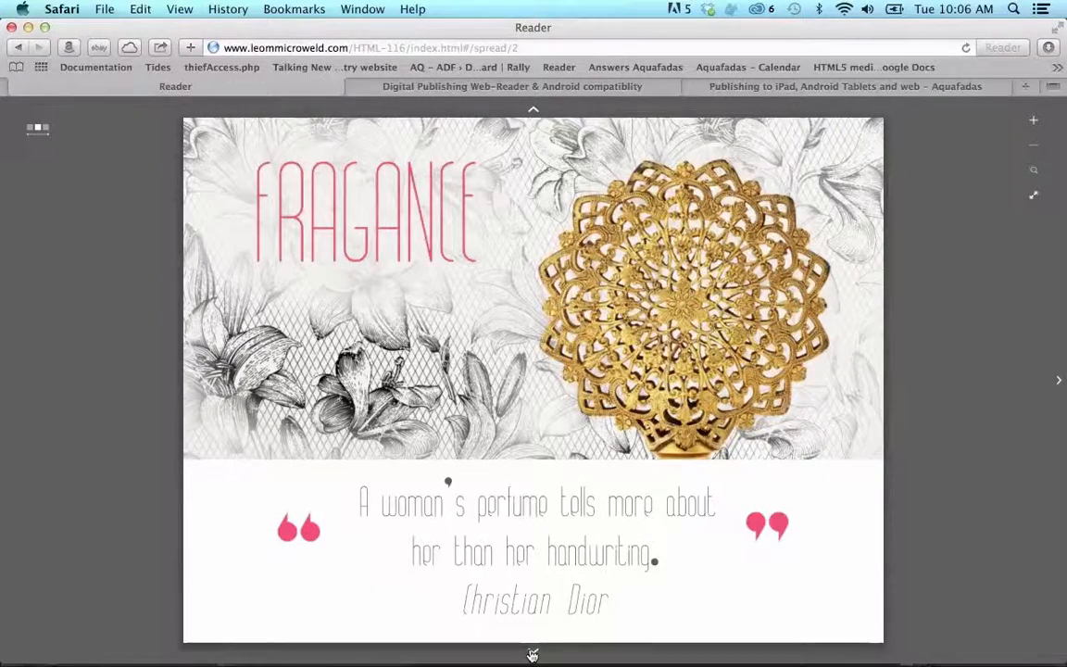
{"action": "left_click", "coordinate": [1058, 379]}
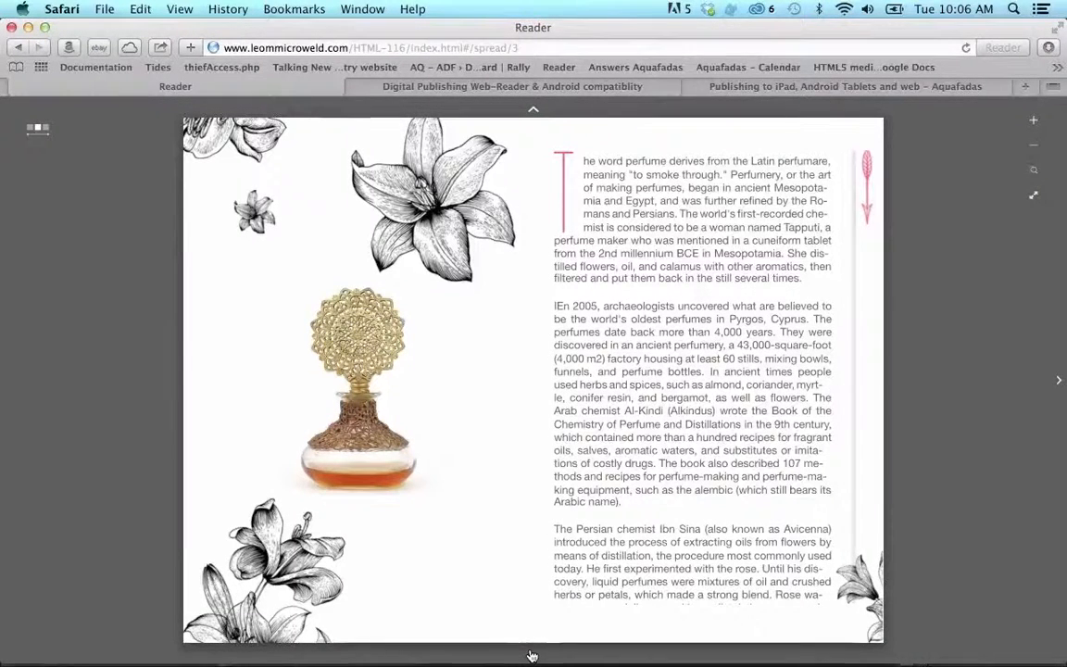
{"action": "scroll", "scroll_direction": "down", "scroll_amount": 3}
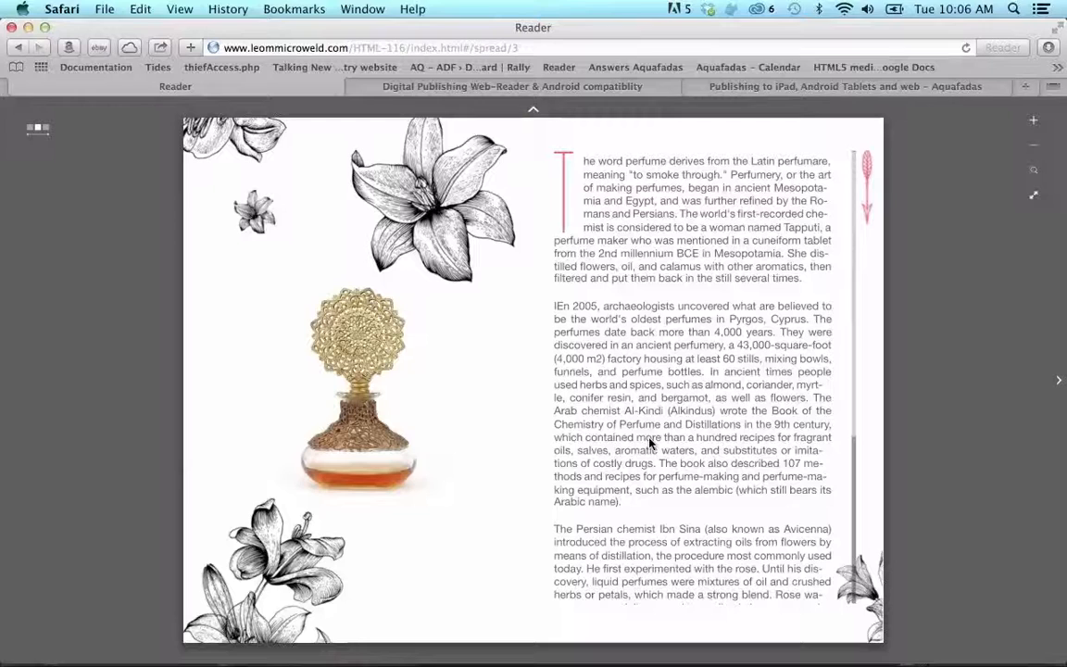
{"action": "mouse_move", "coordinate": [1036, 120]}
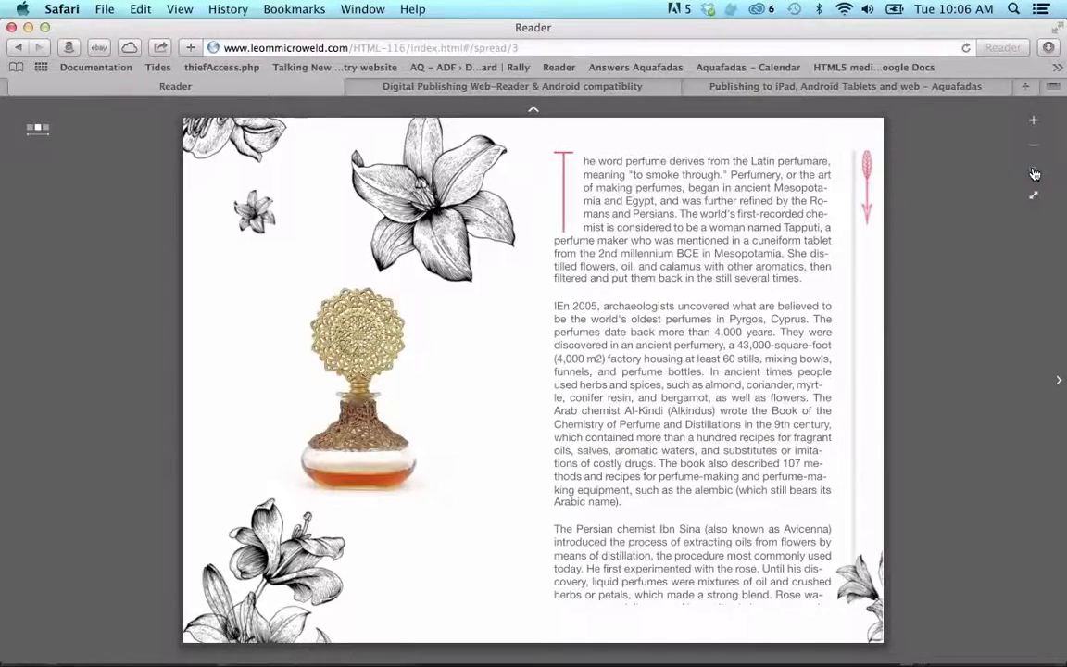
{"action": "mouse_move", "coordinate": [625, 277]}
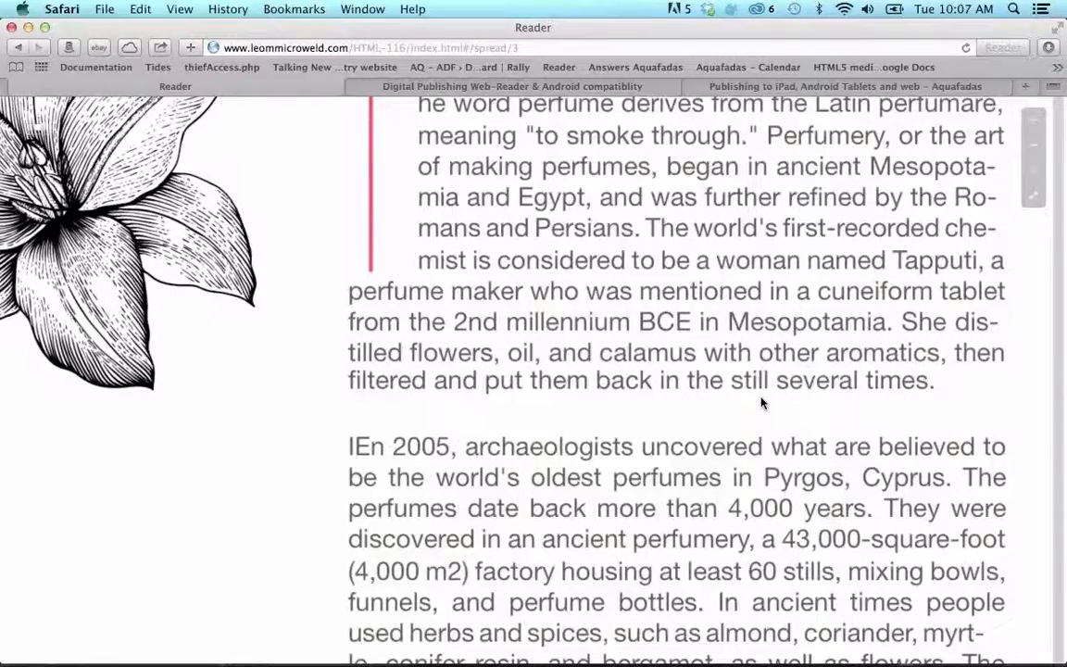
{"action": "scroll", "scroll_direction": "down", "scroll_amount": 3}
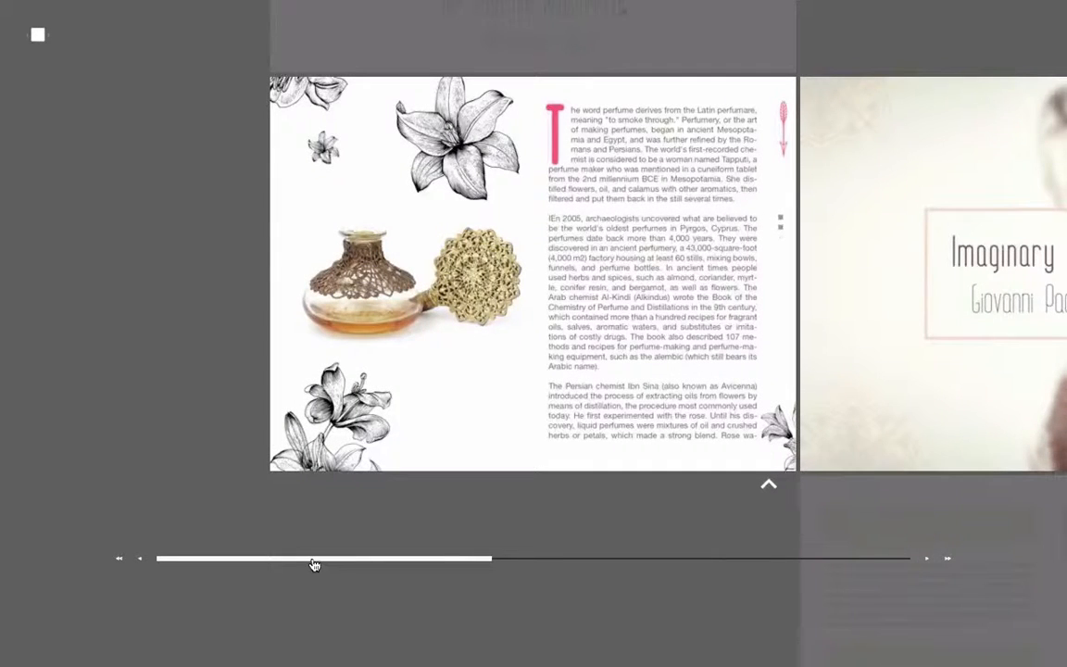
Drag through the page slider and page forward to the Grasse spread
{"action": "left_click_drag", "start_coordinate": [314, 558], "coordinate": [466, 558]}
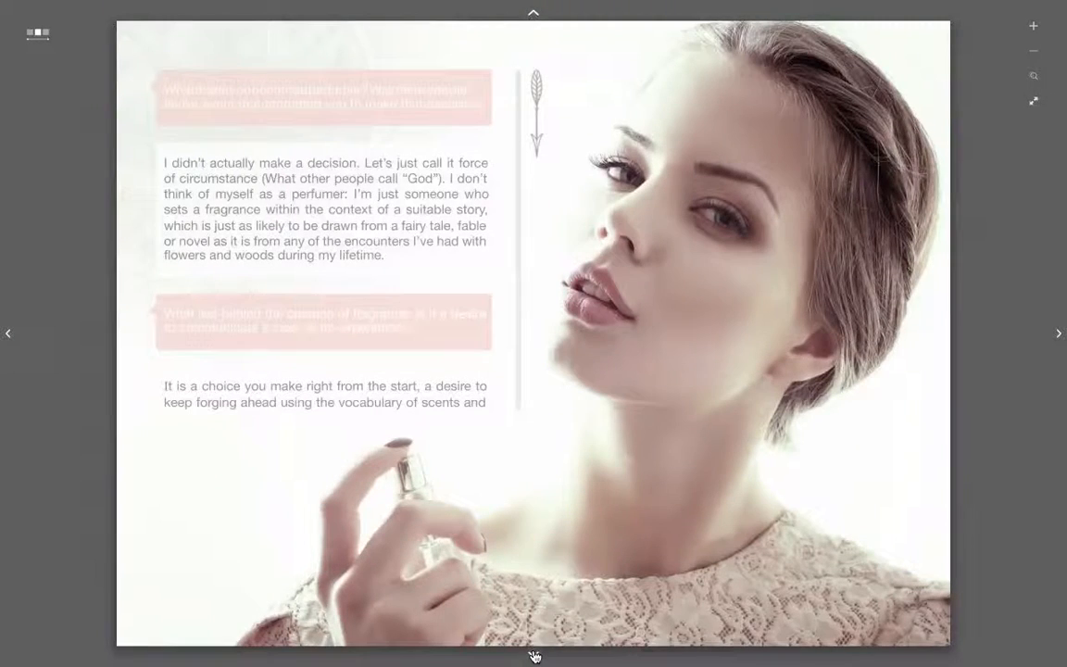
{"action": "scroll", "scroll_direction": "down", "scroll_amount": 3}
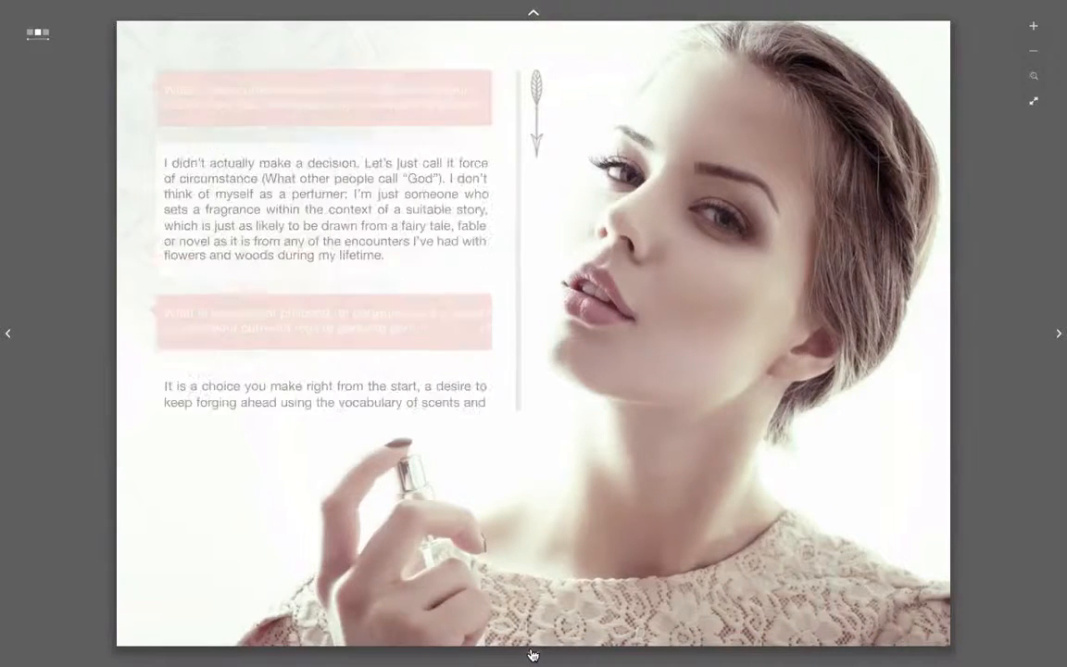
{"action": "left_click", "coordinate": [1058, 333]}
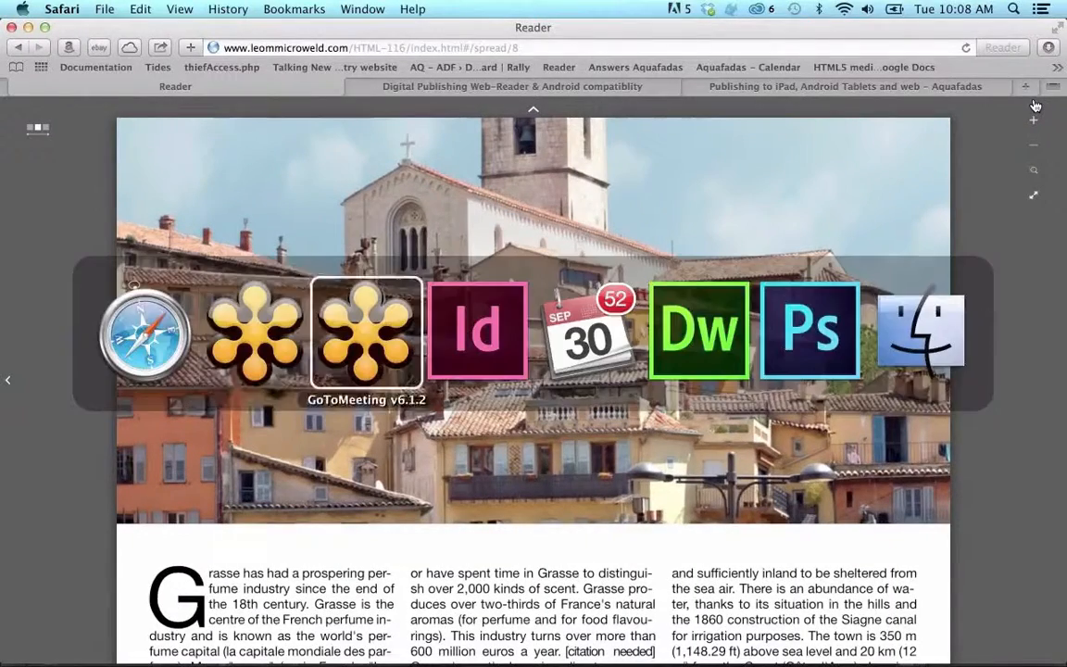
Bring InDesign forward to the AVE Project Manager listing Fragance and Imaginary Interview
{"action": "left_click", "coordinate": [478, 331]}
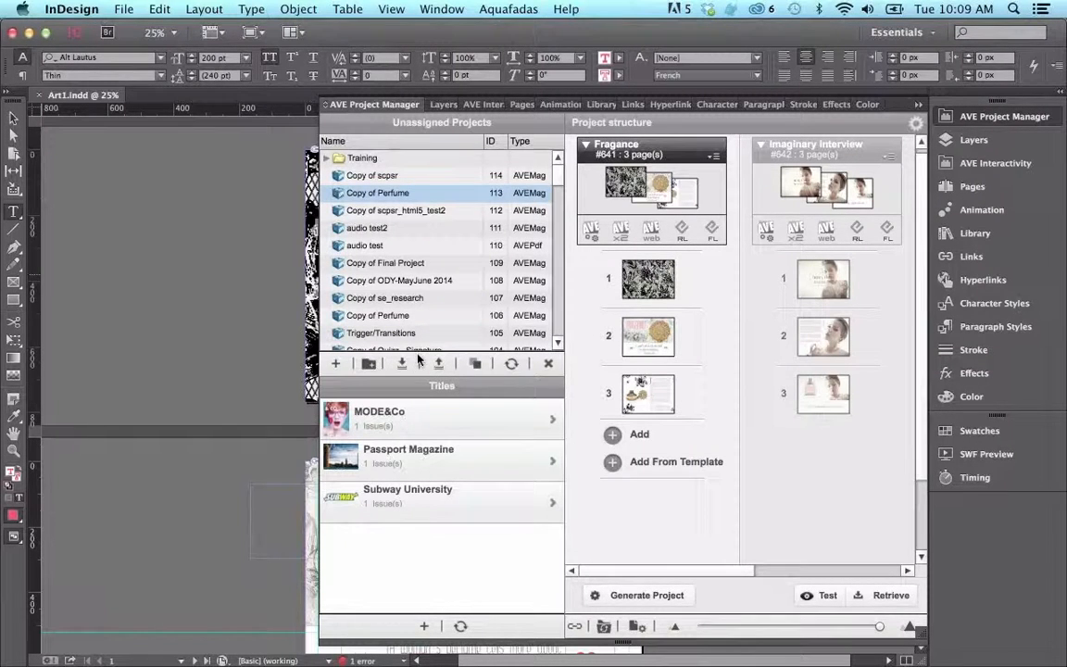
{"action": "left_click", "coordinate": [336, 363]}
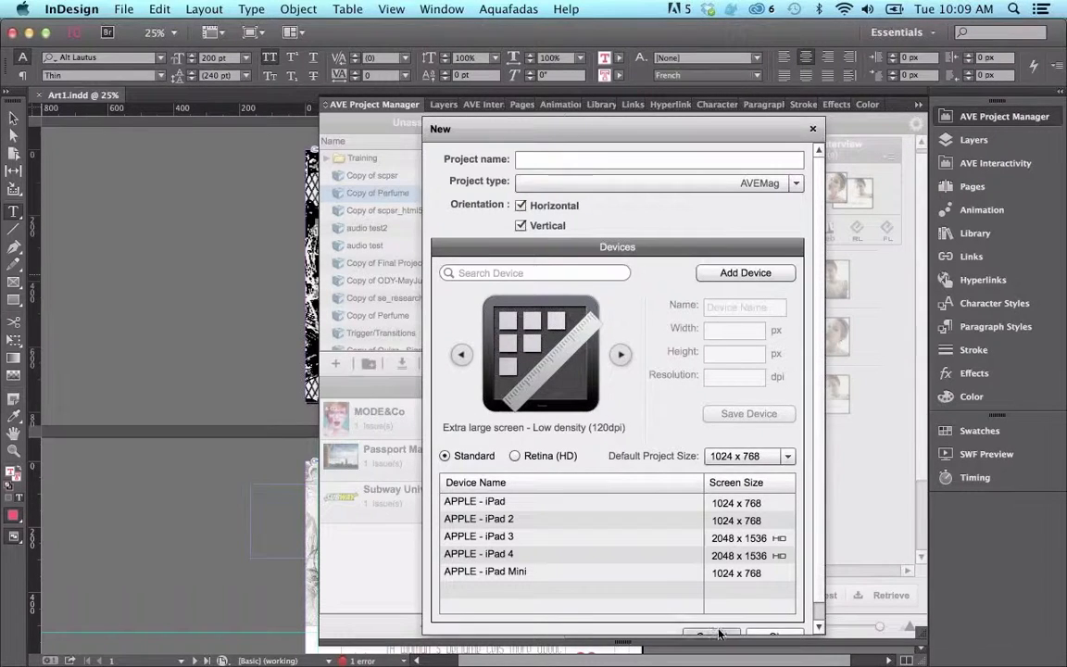
{"action": "left_click", "coordinate": [710, 634]}
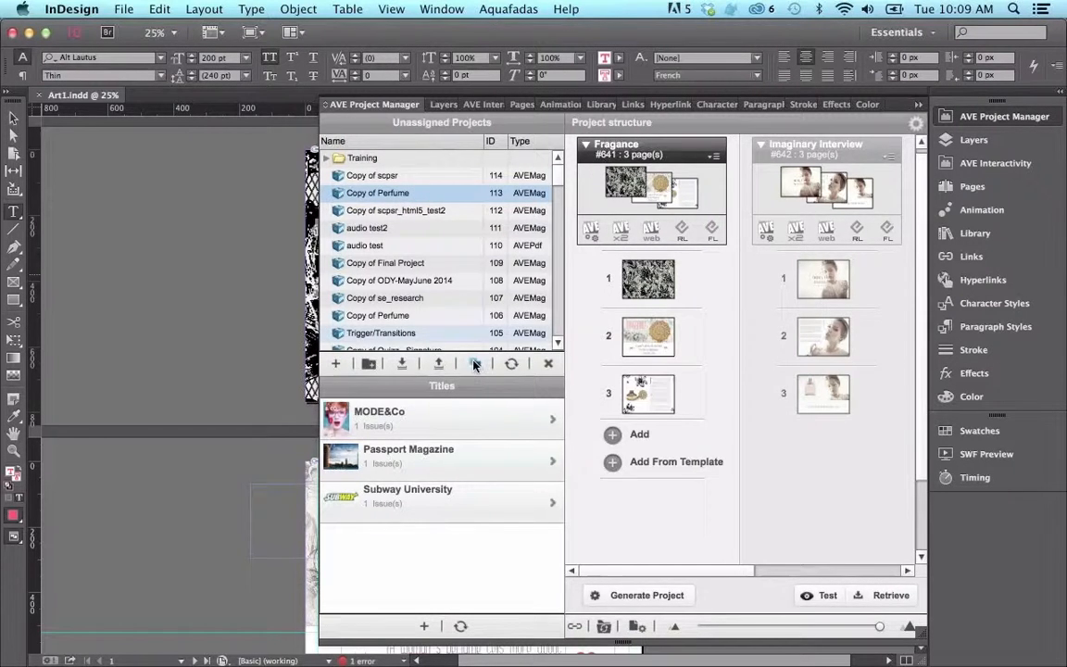
{"action": "left_click", "coordinate": [474, 363]}
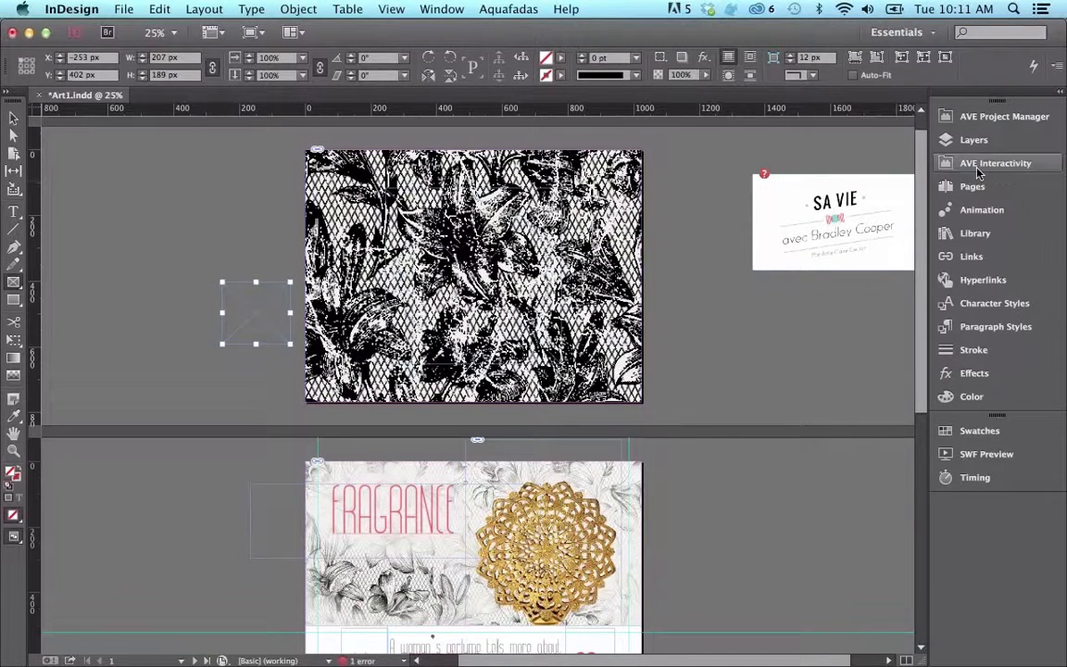
Open the empty frame's AVE interactivity options and scroll through the AVE Mag enrichment types
{"action": "left_click", "coordinate": [996, 162]}
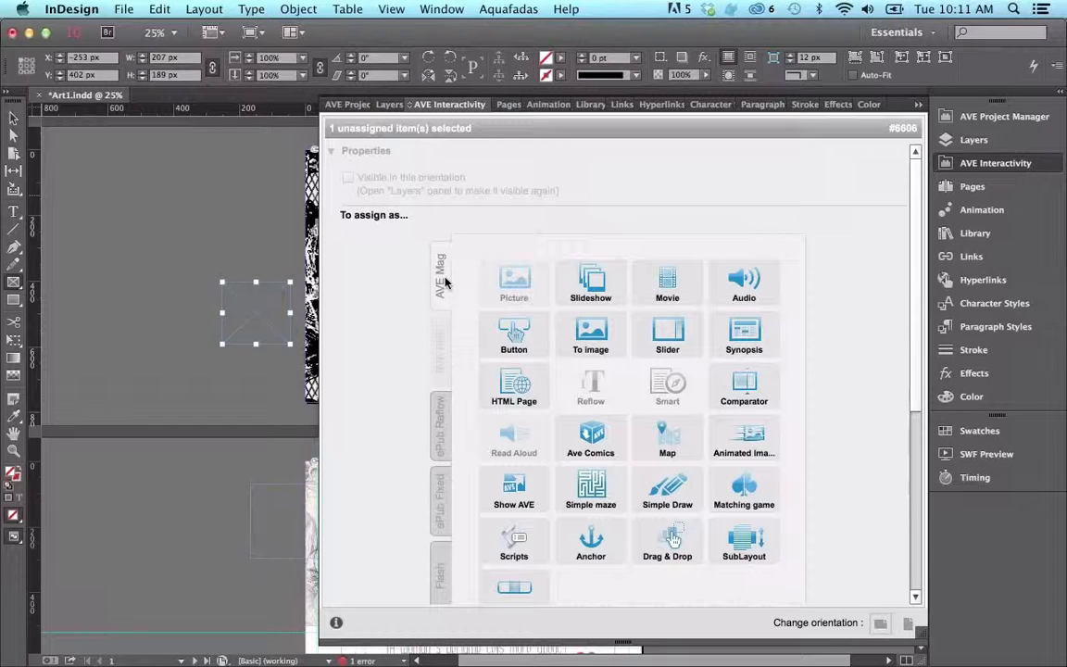
{"action": "mouse_move", "coordinate": [439, 448]}
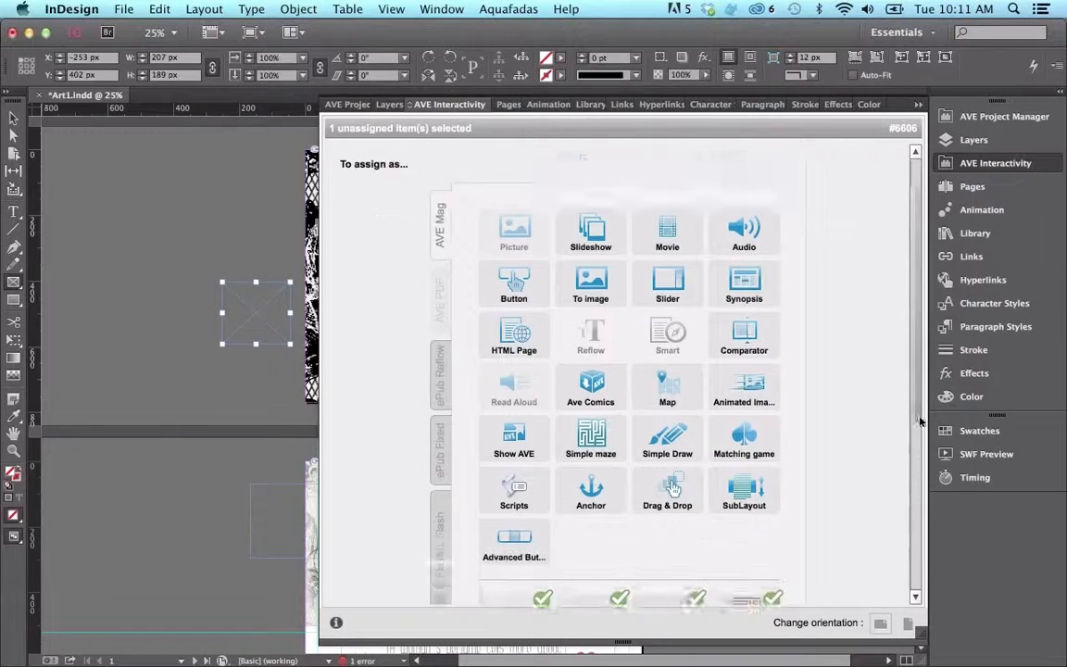
{"action": "scroll", "scroll_direction": "down", "scroll_amount": 3}
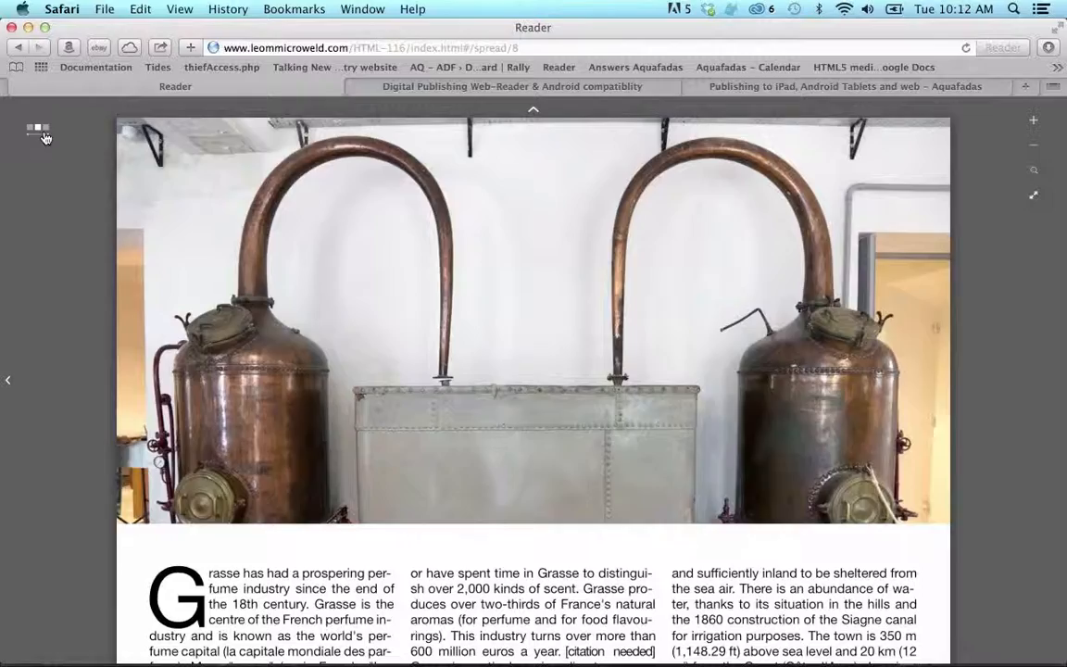
View the magazine's spread overview grid, then switch to the HTML5/Android compatibility spreadsheet
{"action": "left_click", "coordinate": [43, 125]}
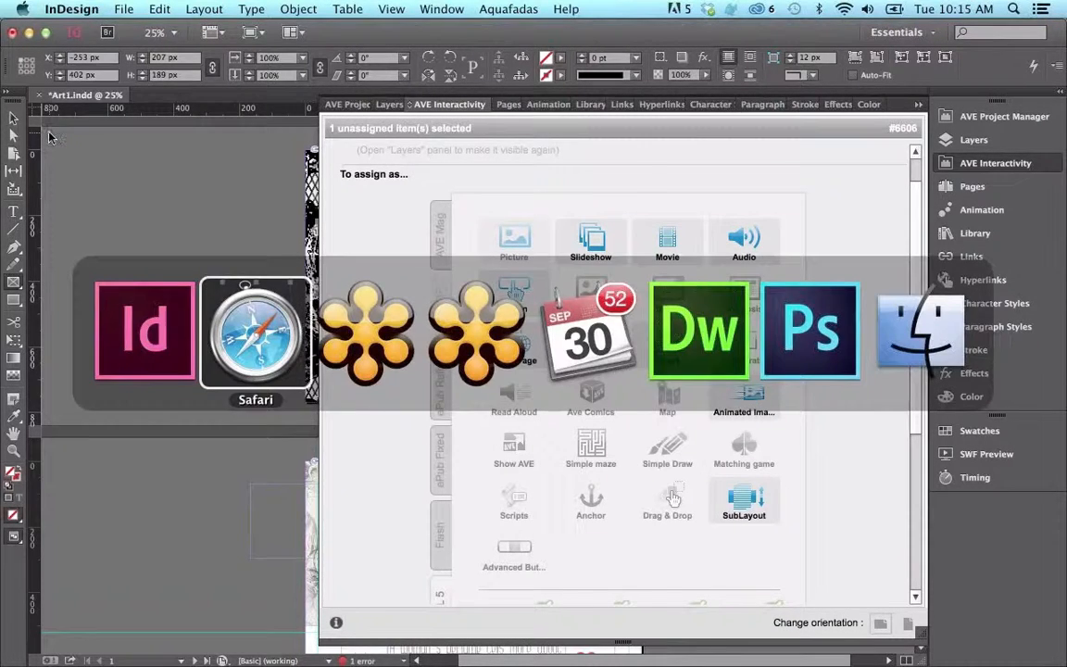
{"action": "left_click", "coordinate": [255, 331]}
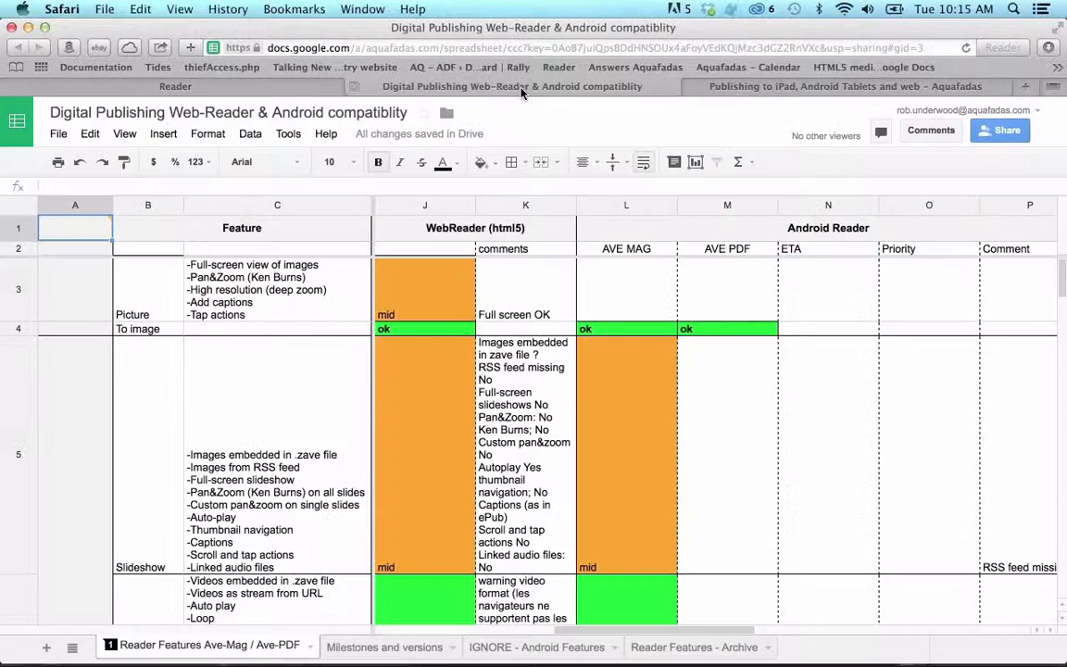
{"action": "mouse_move", "coordinate": [223, 125]}
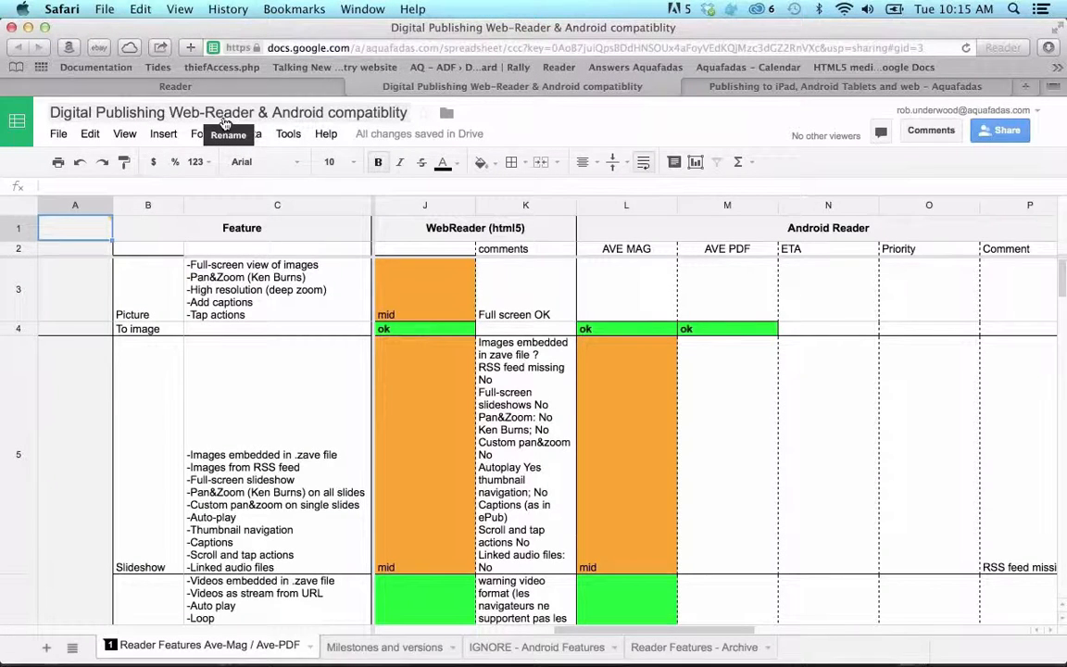
{"action": "mouse_move", "coordinate": [356, 125]}
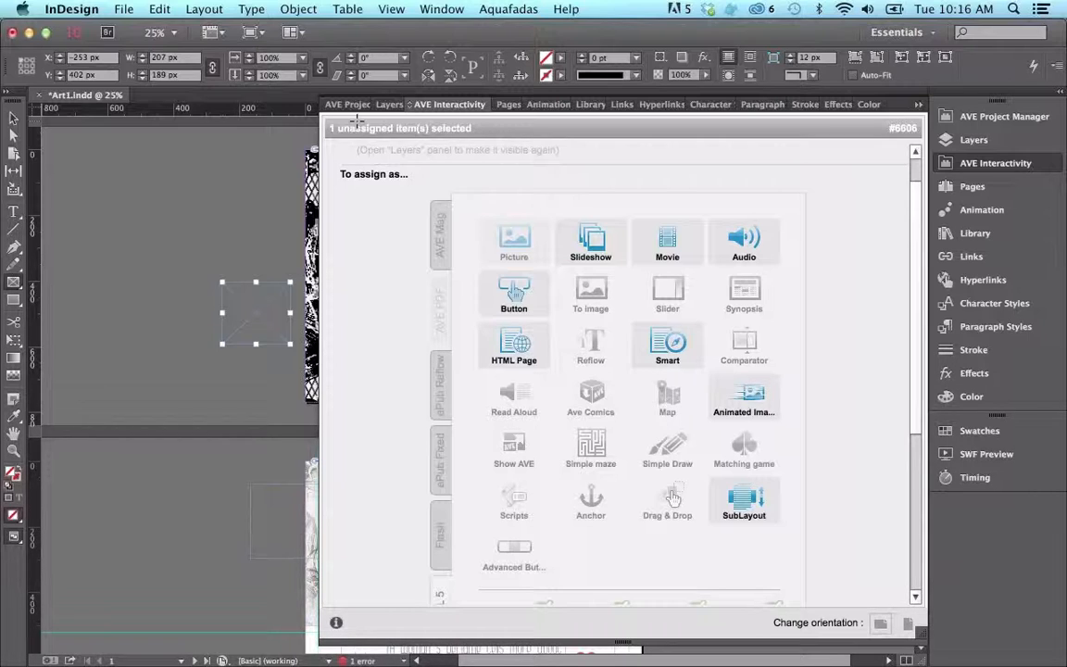
Show the AVE Project Manager panel in InDesign
{"action": "left_click", "coordinate": [994, 116]}
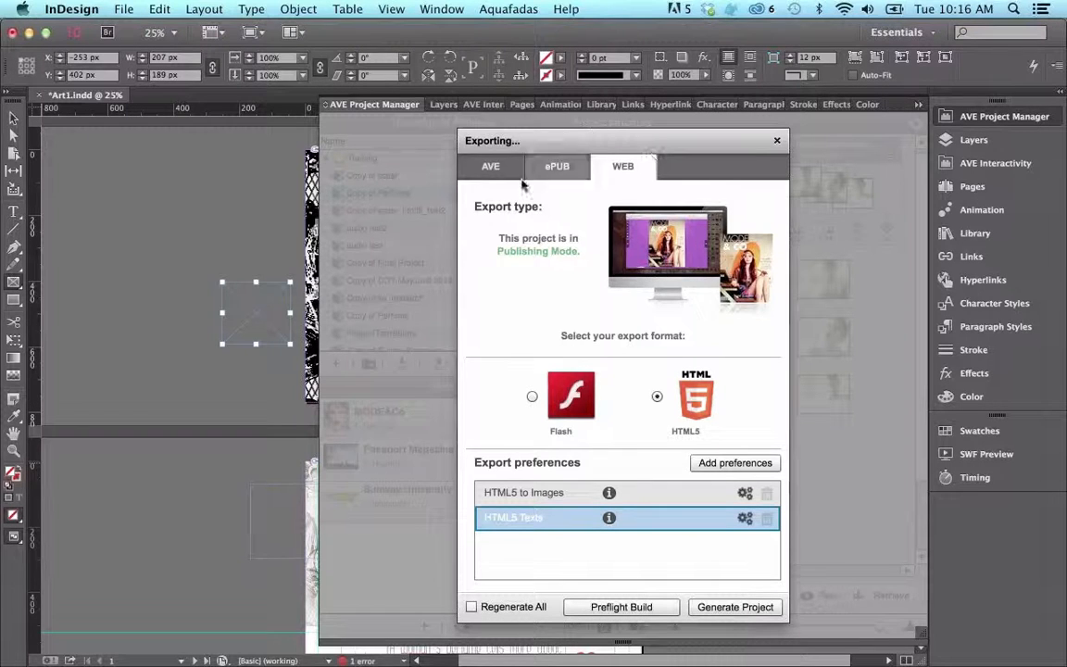
Look over the AVE and ePub export tabs, then choose the HTML5 Texts web preference
{"action": "left_click", "coordinate": [490, 166]}
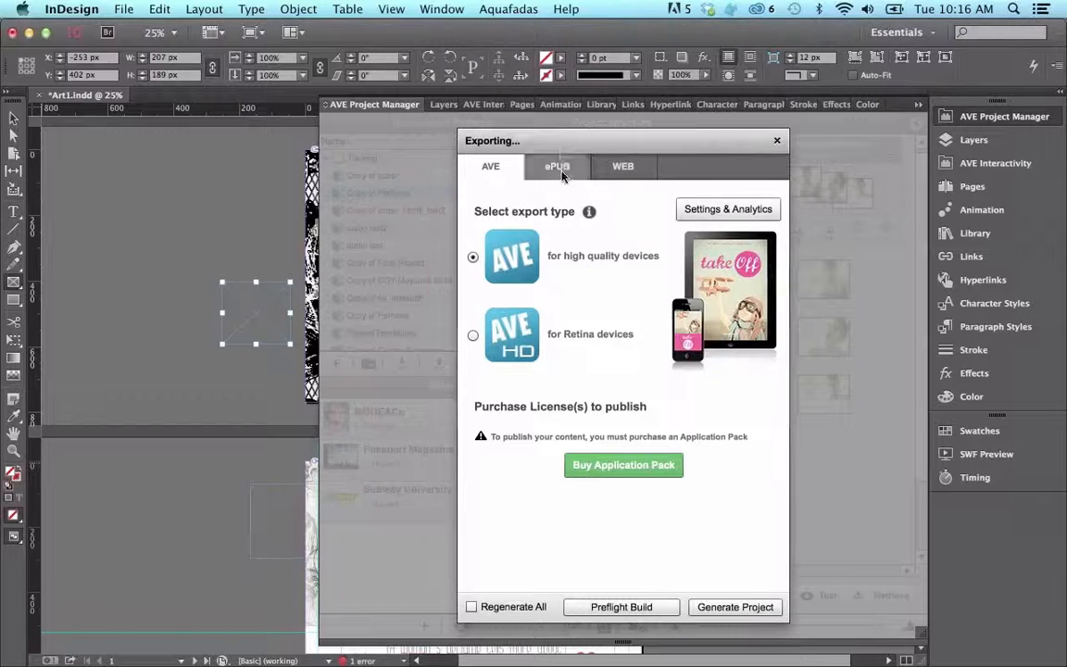
{"action": "left_click", "coordinate": [622, 165]}
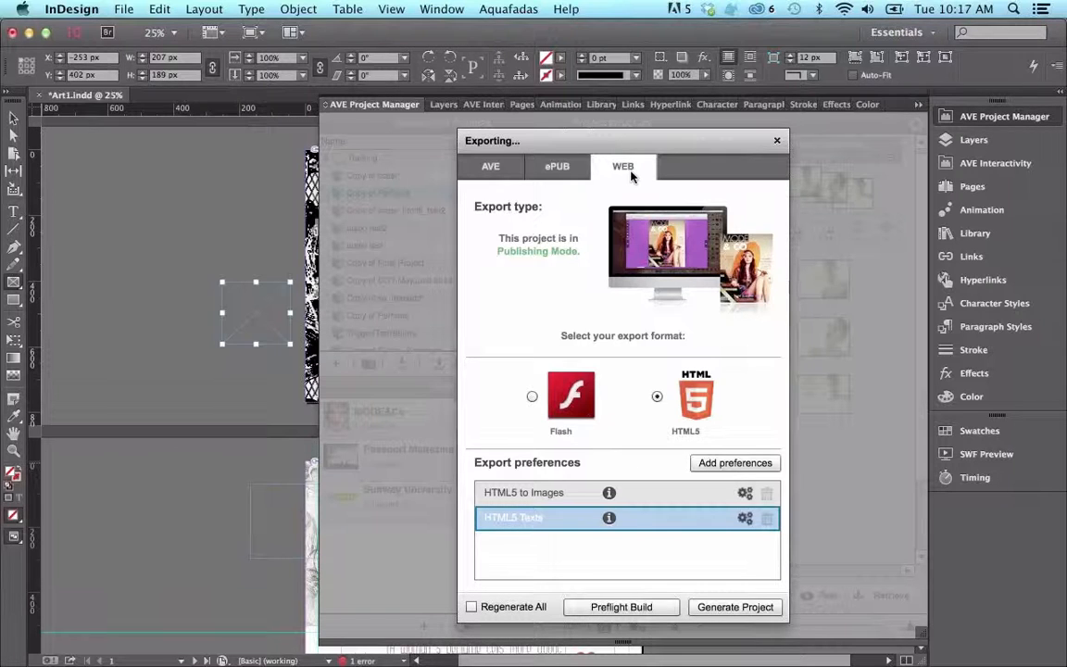
{"action": "mouse_move", "coordinate": [562, 493]}
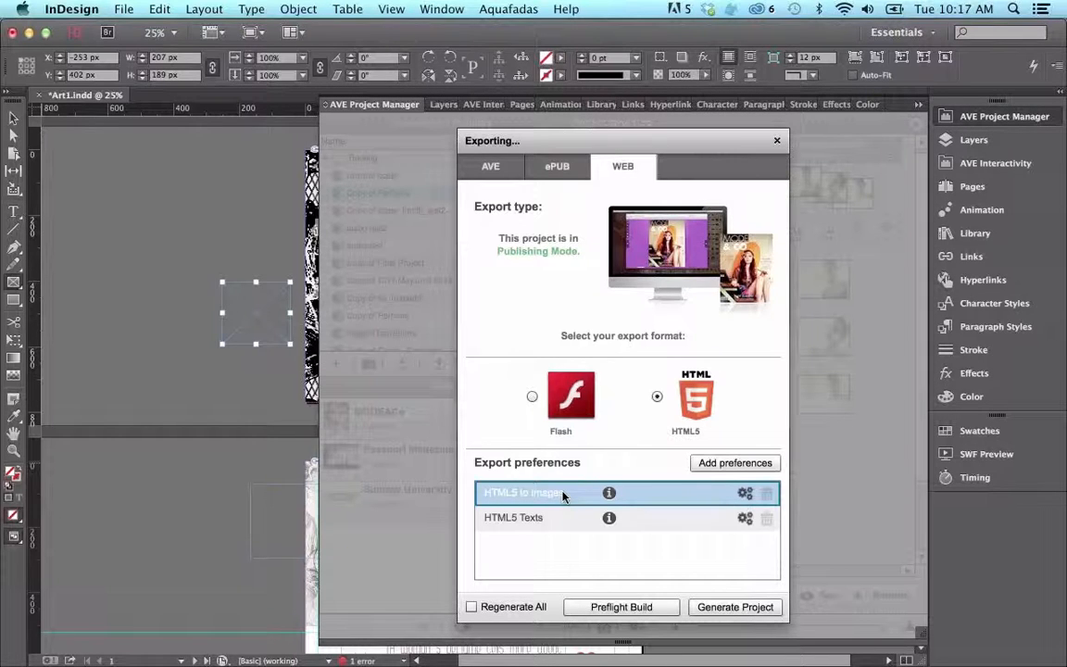
{"action": "left_click", "coordinate": [513, 517]}
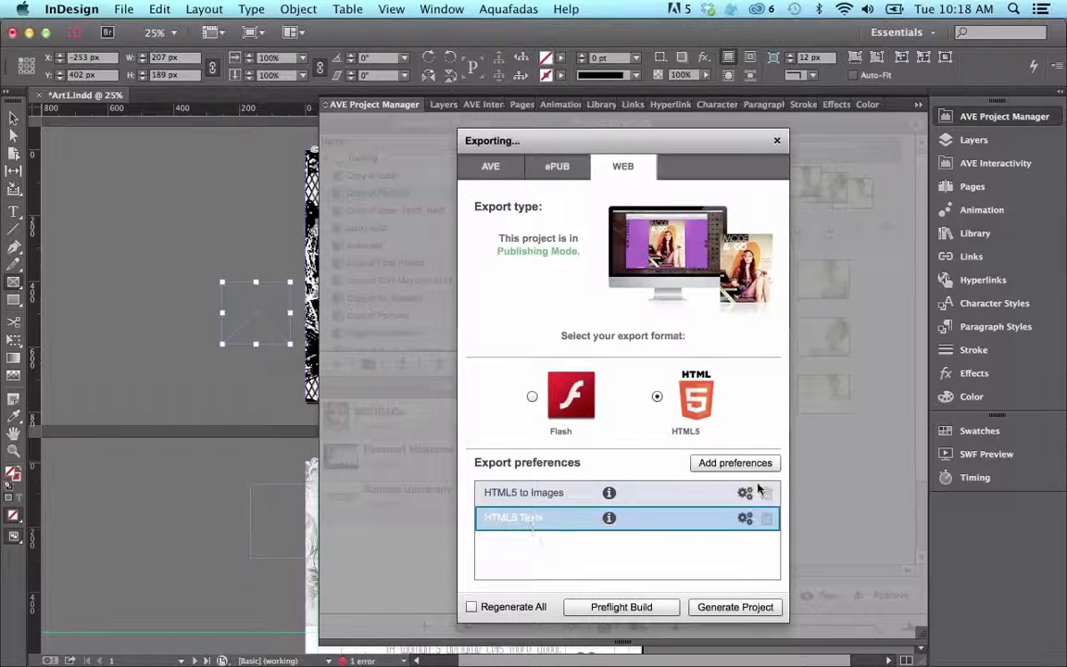
Open the HTML5 Texts preference settings and scroll through its reader options
{"action": "left_click", "coordinate": [743, 517]}
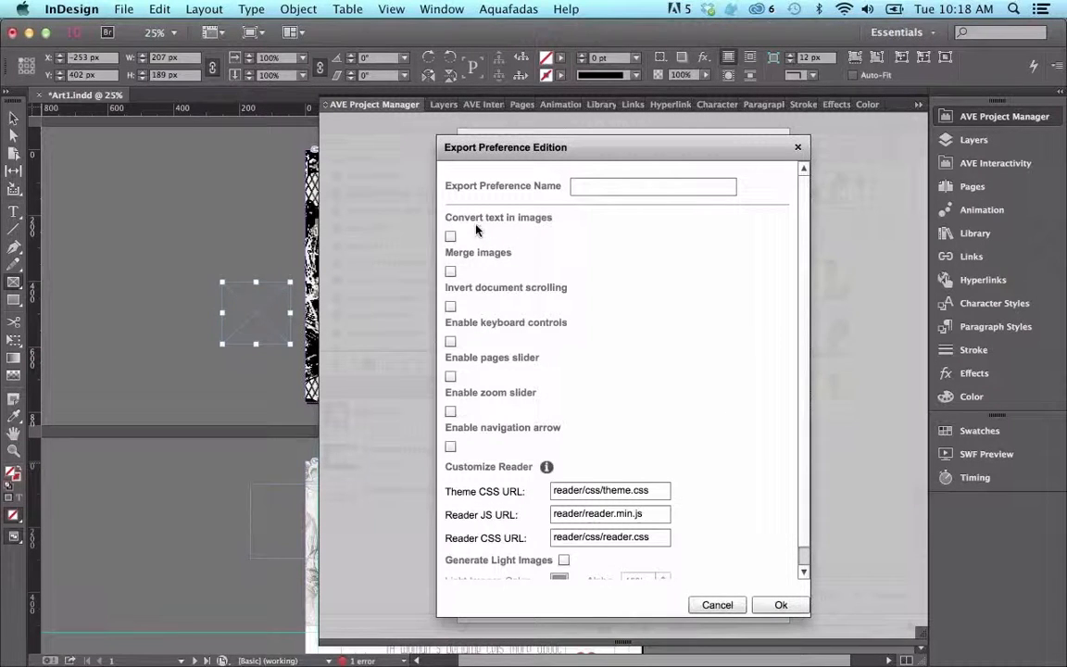
{"action": "mouse_move", "coordinate": [532, 290]}
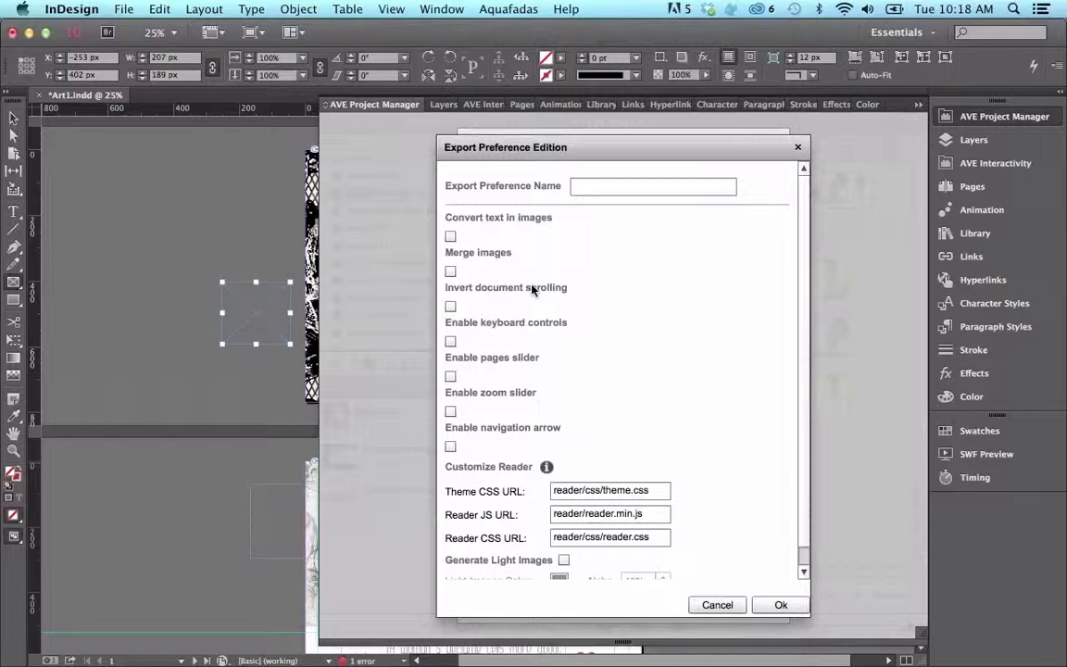
{"action": "mouse_move", "coordinate": [693, 598]}
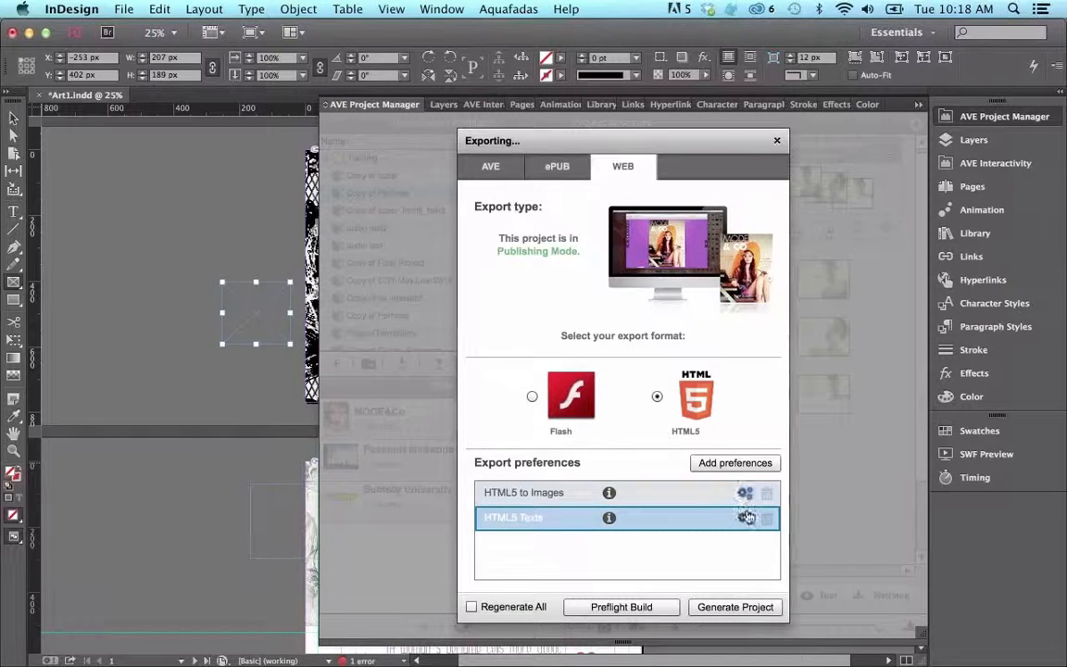
{"action": "left_click", "coordinate": [745, 518]}
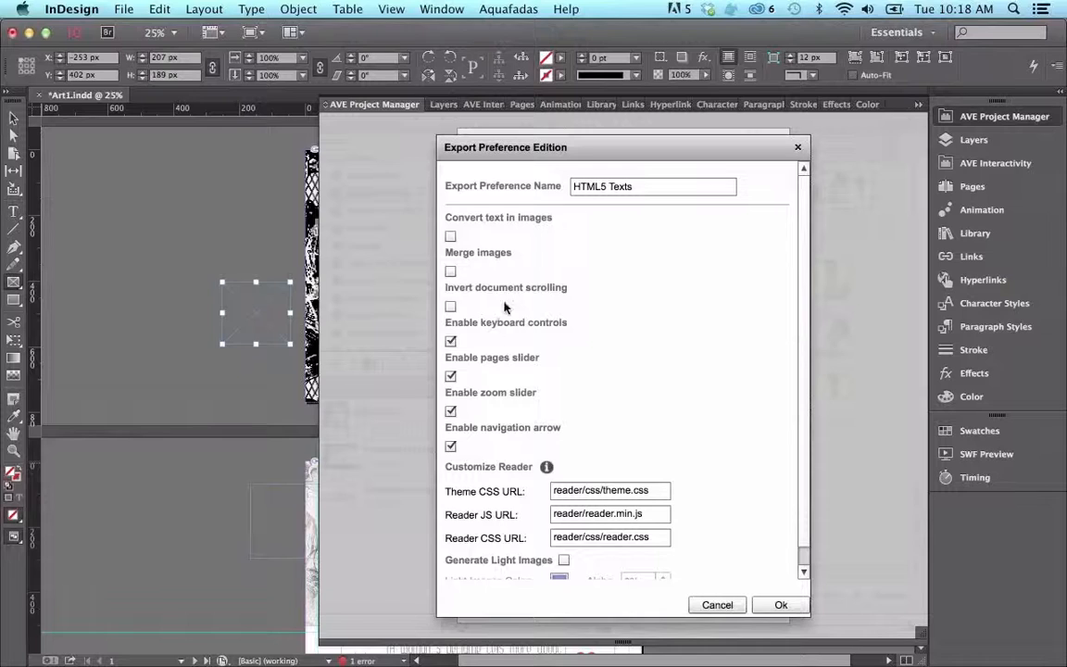
{"action": "scroll", "scroll_direction": "down", "scroll_amount": 3}
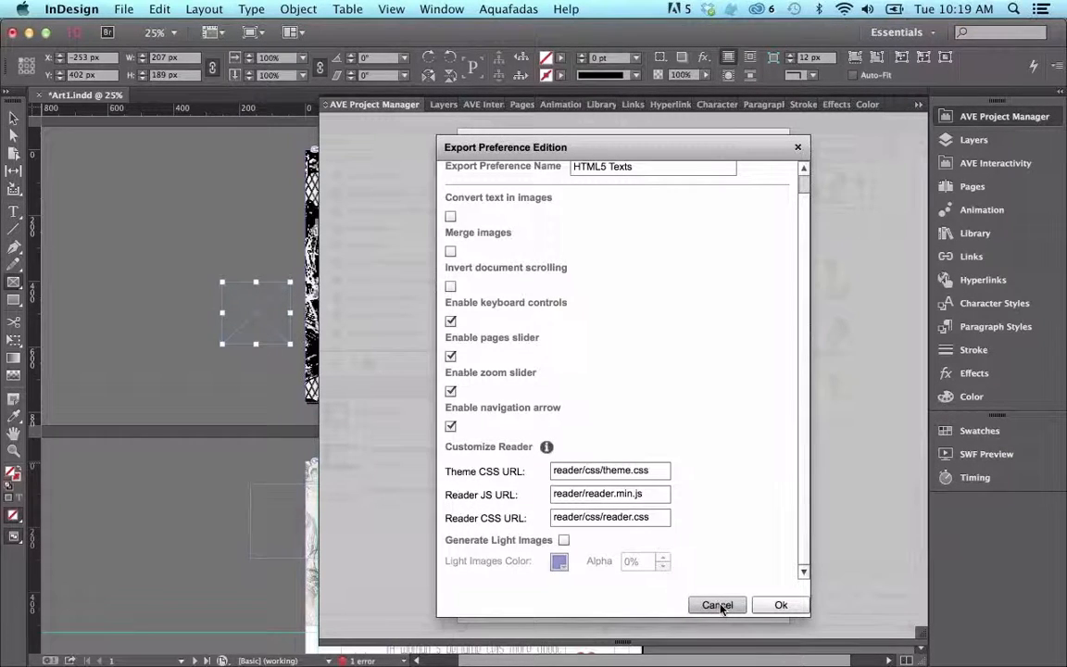
Cancel the preference and export dialogs, then retrieve the exported HTML5 web folder
{"action": "left_click", "coordinate": [717, 605]}
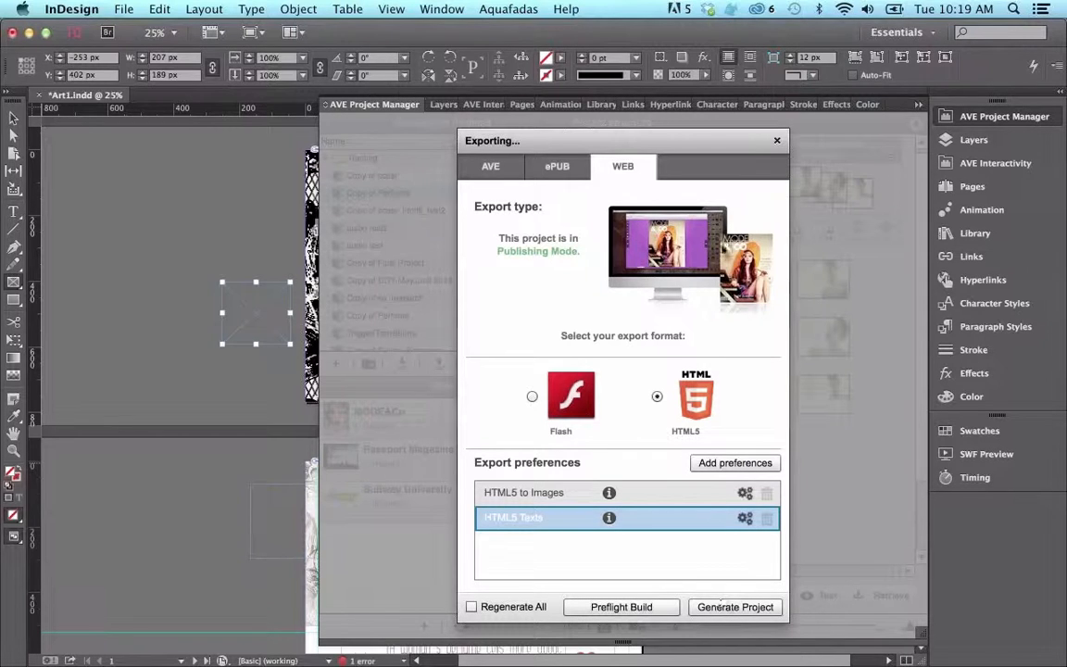
{"action": "left_click", "coordinate": [776, 140]}
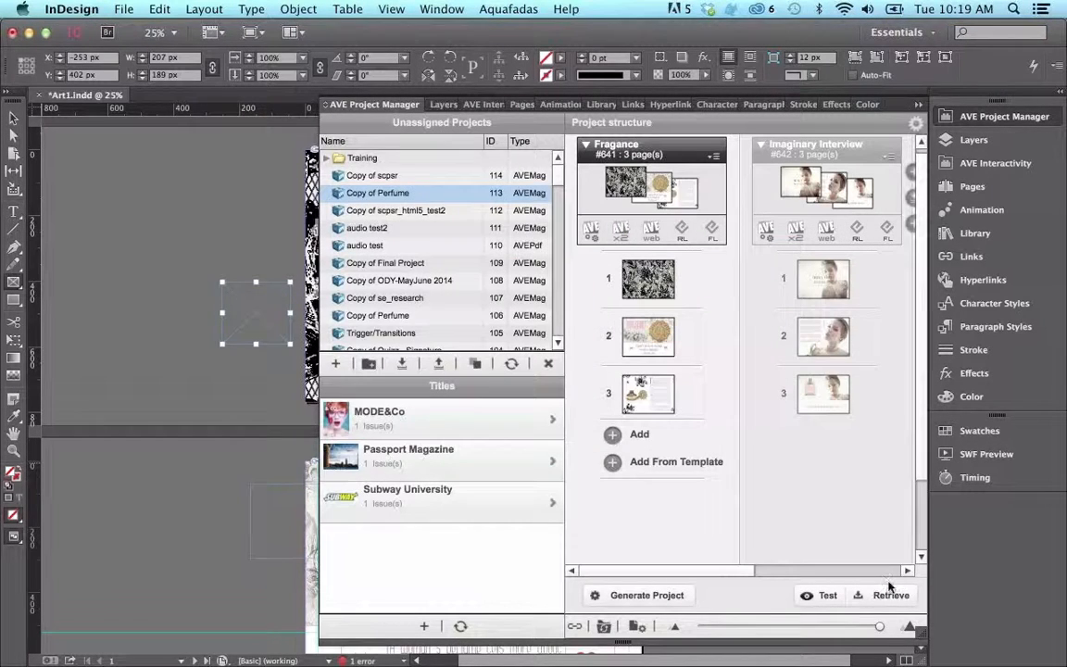
{"action": "left_click", "coordinate": [888, 595]}
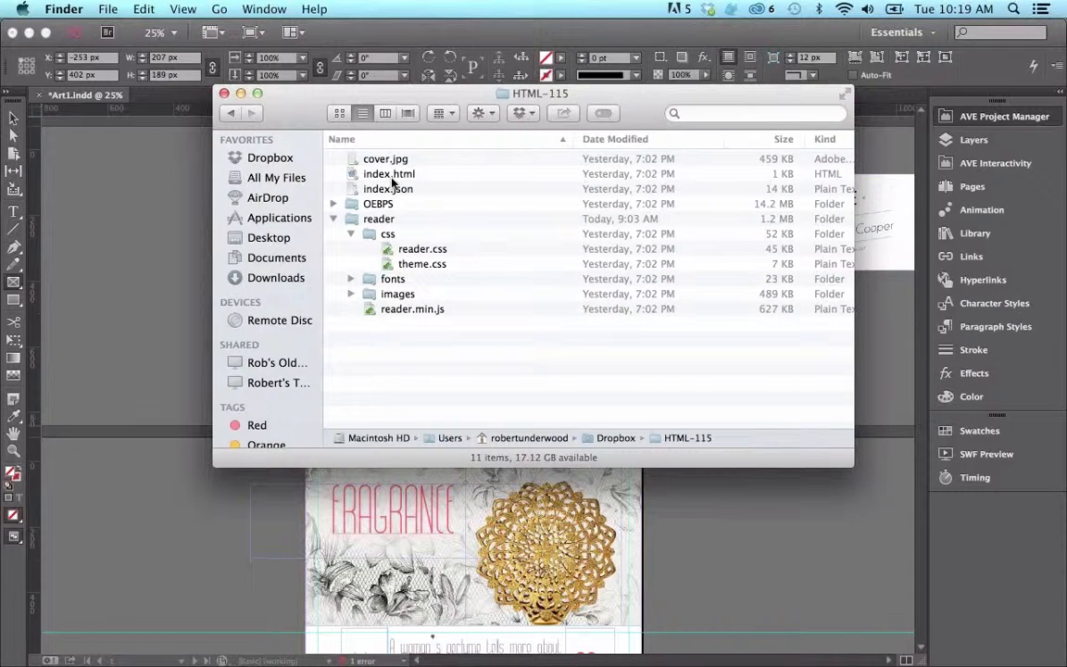
Browse index.html and the reader > css folder, then open theme.css in Dreamweaver
{"action": "left_click", "coordinate": [388, 174]}
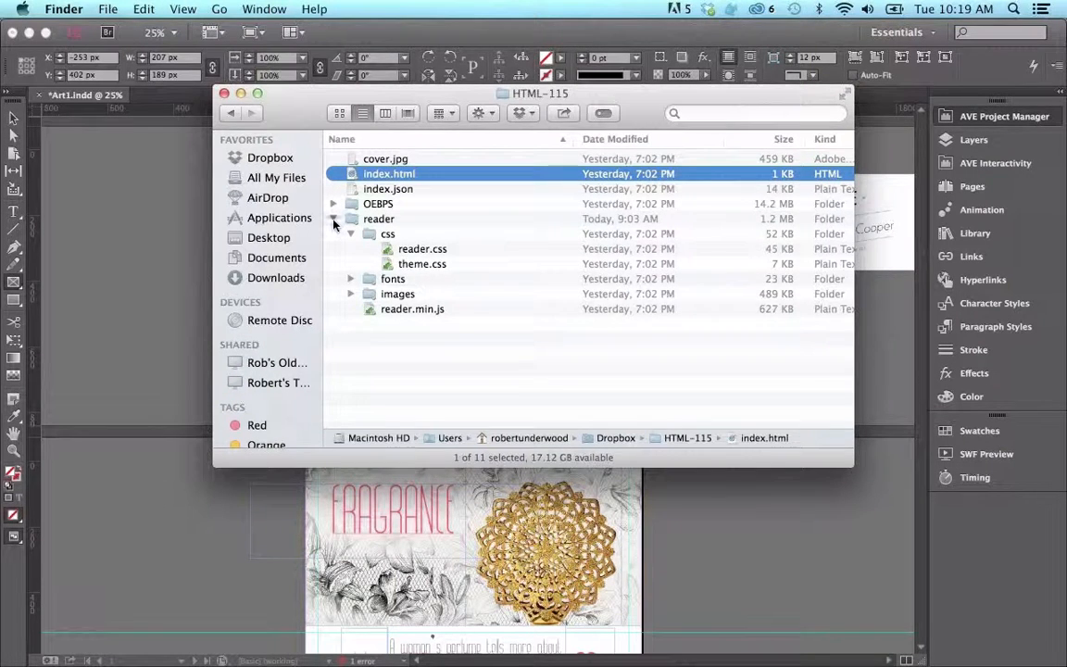
{"action": "left_click", "coordinate": [334, 219]}
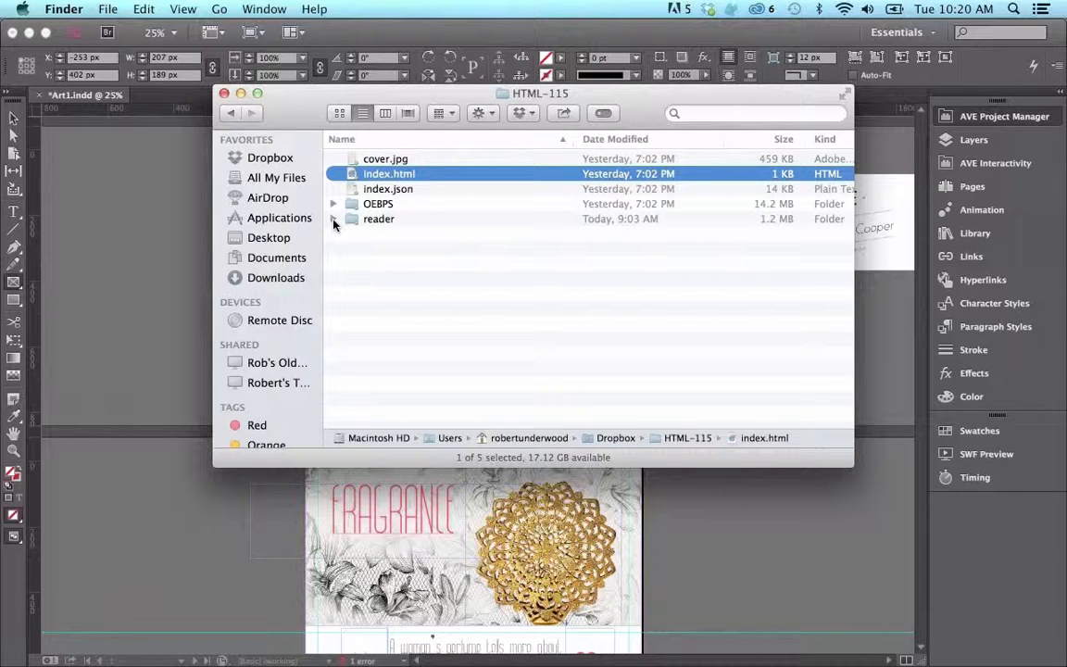
{"action": "left_click", "coordinate": [334, 219]}
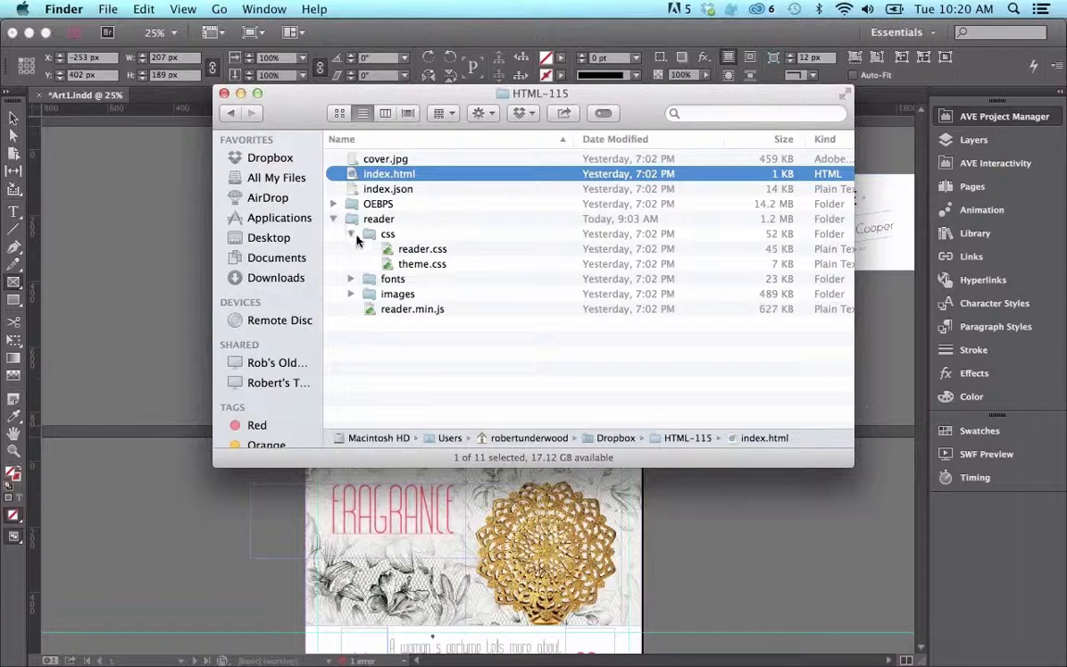
{"action": "left_click", "coordinate": [422, 263]}
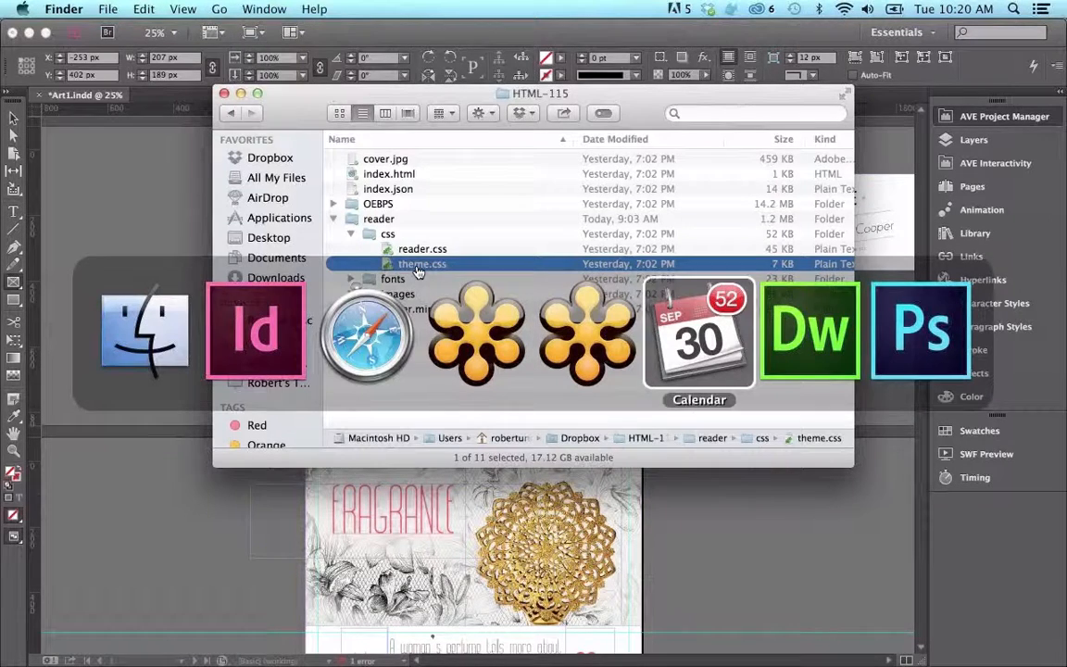
{"action": "double_click", "coordinate": [419, 264]}
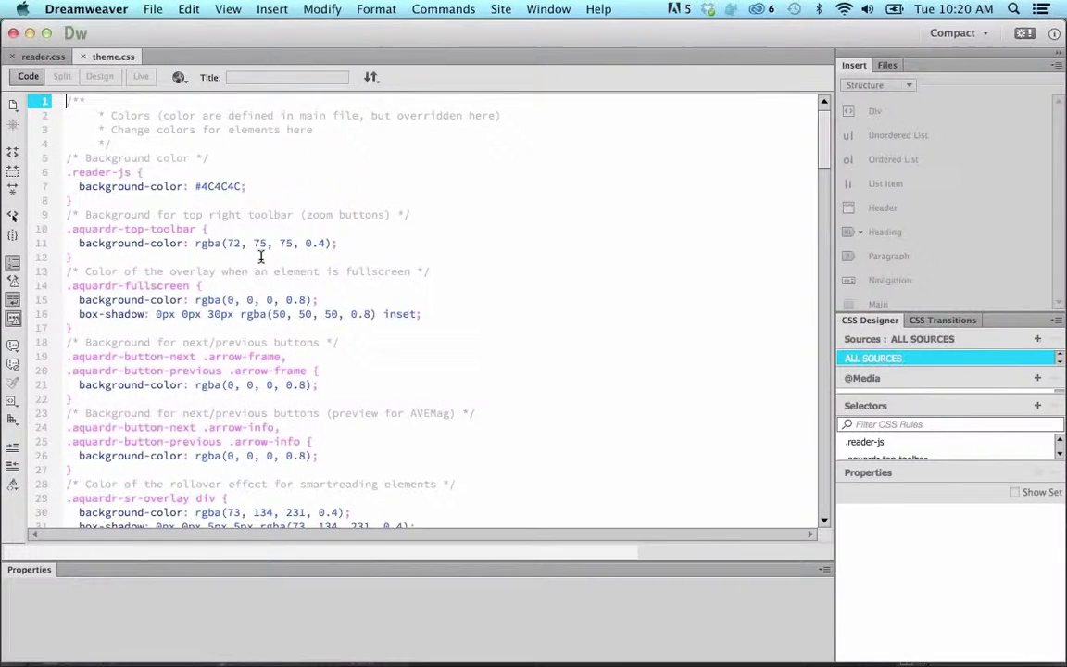